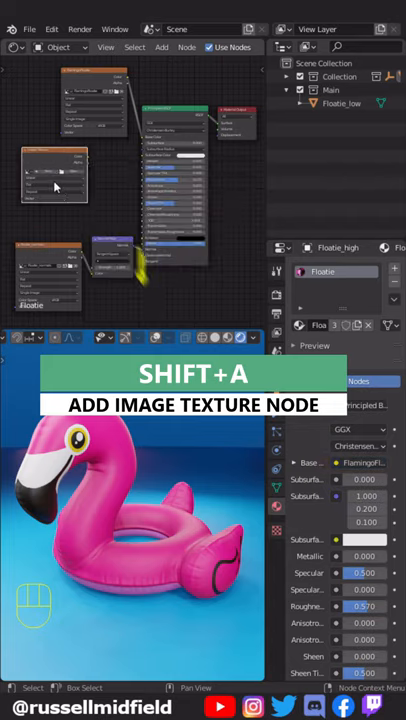
Step: Add an image texture with a new white 2048 px image 'Floatie_transparent' with alpha
{"action": "left_click", "coordinate": [55, 163]}
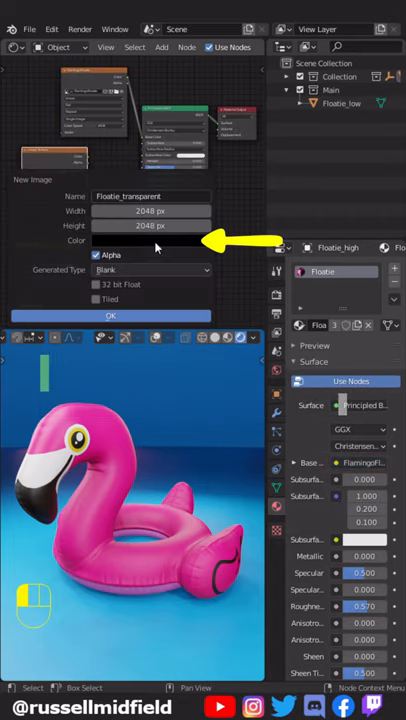
{"action": "left_click", "coordinate": [152, 240]}
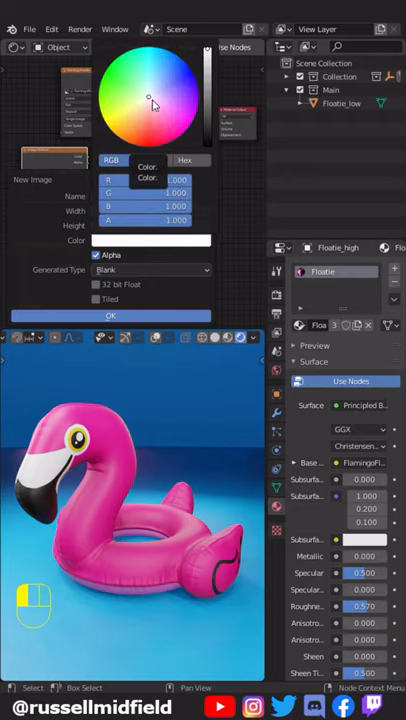
{"action": "left_click", "coordinate": [111, 315]}
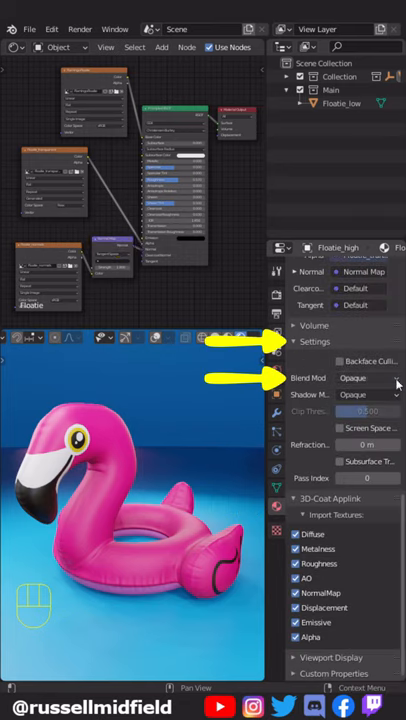
Step: Set the material blend mode to Alpha Hashed with Screen Space Refraction enabled
{"action": "left_click", "coordinate": [370, 378]}
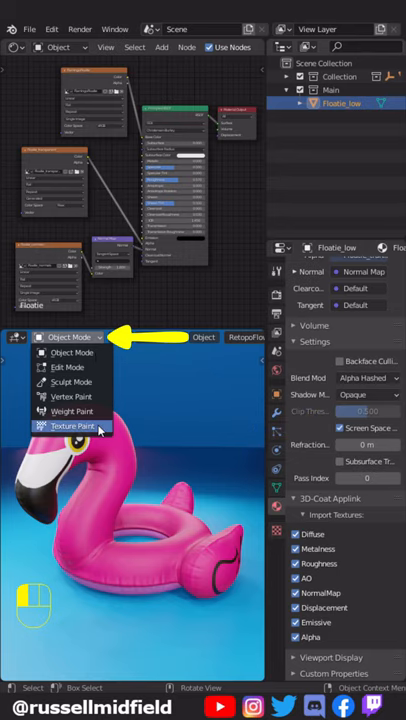
Step: Switch to Texture Paint mode and paint a transparent patch onto the flamingo's ring
{"action": "left_click", "coordinate": [71, 426]}
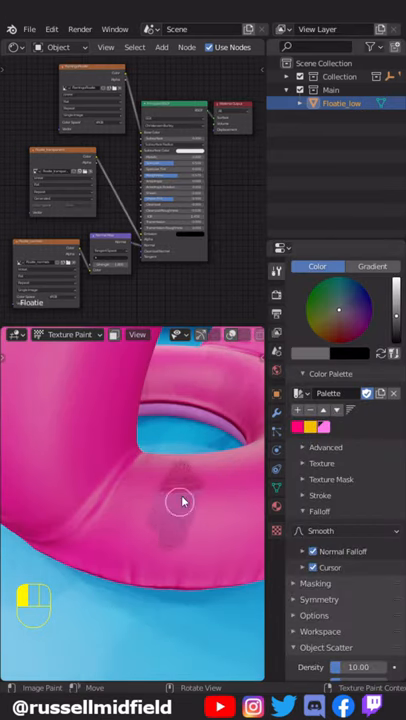
{"action": "left_click_drag", "start_coordinate": [181, 500], "coordinate": [160, 438]}
{"action": "type", "text": "denoi"}
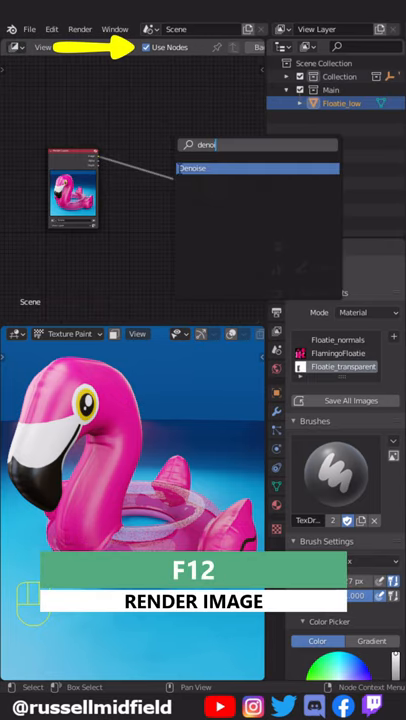
Step: Render the final image with F12
{"action": "key", "text": "F12"}
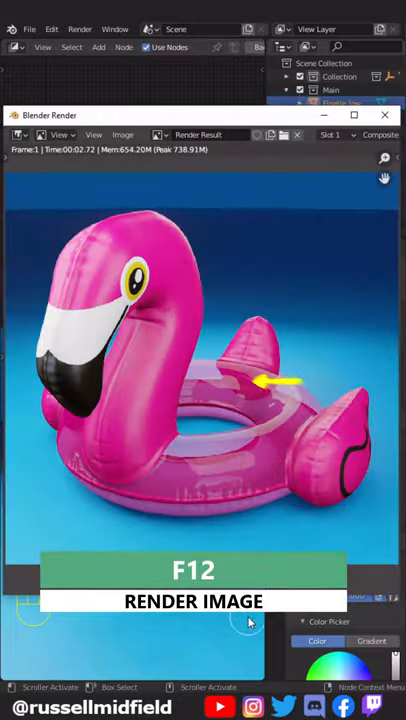